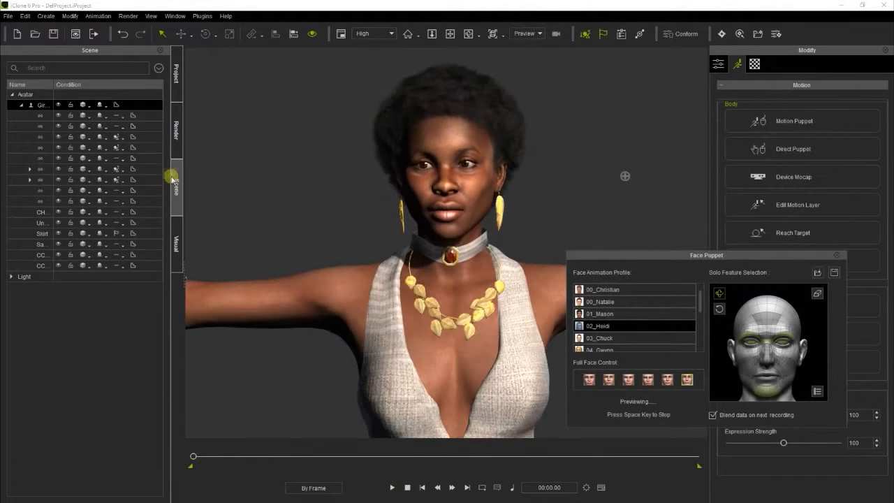
# - Play the woman's Idle motion preview, watching her head tilt and eyes close
pyautogui.click(391, 486)
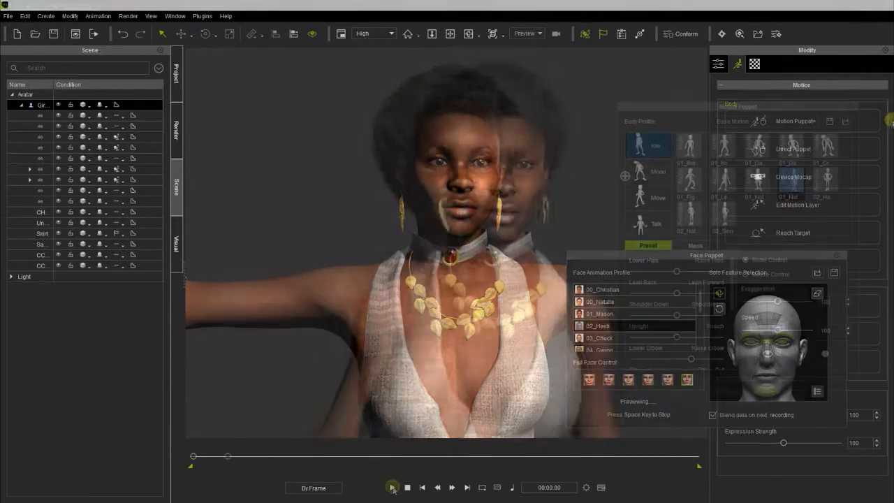
pyautogui.click(392, 487)
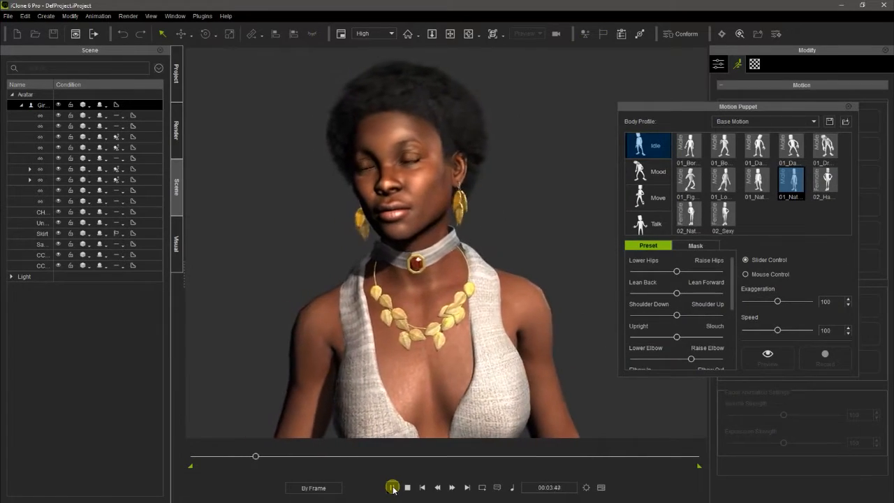
pyautogui.click(392, 487)
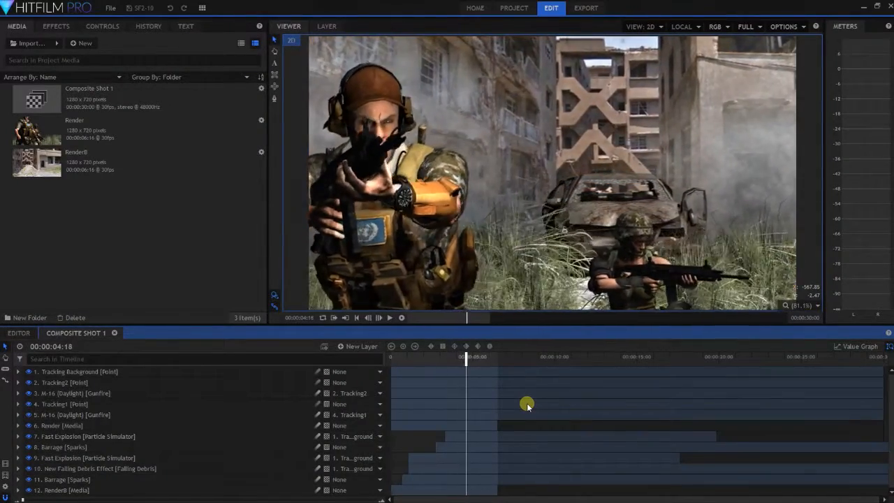
# - Play and pause the soldiers-and-mechs explosion composite in the Viewer
pyautogui.click(394, 317)
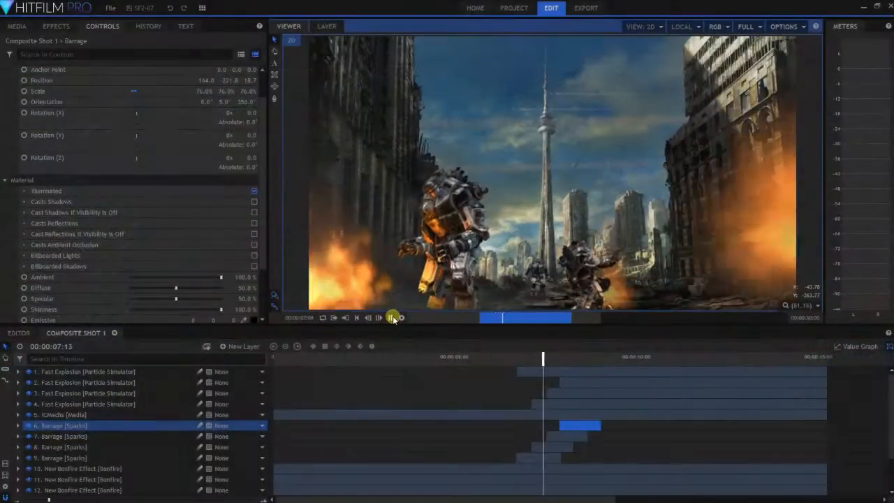
pyautogui.click(392, 318)
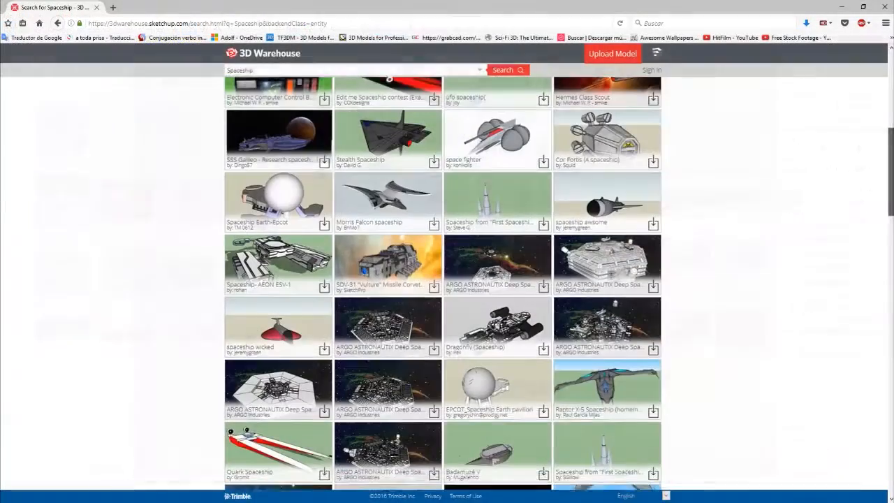
# - Scroll the spaceship results and open the SSS Galileo research spaceship model
pyautogui.scroll(-3)
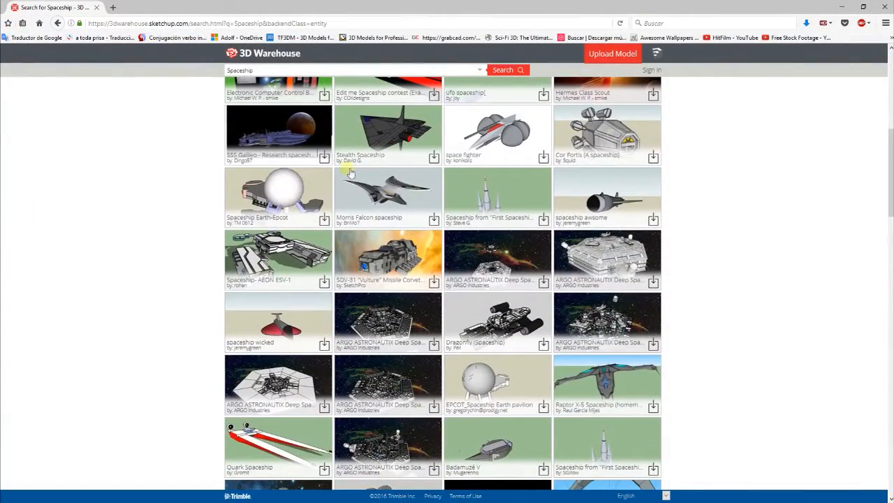
pyautogui.moveTo(271, 136)
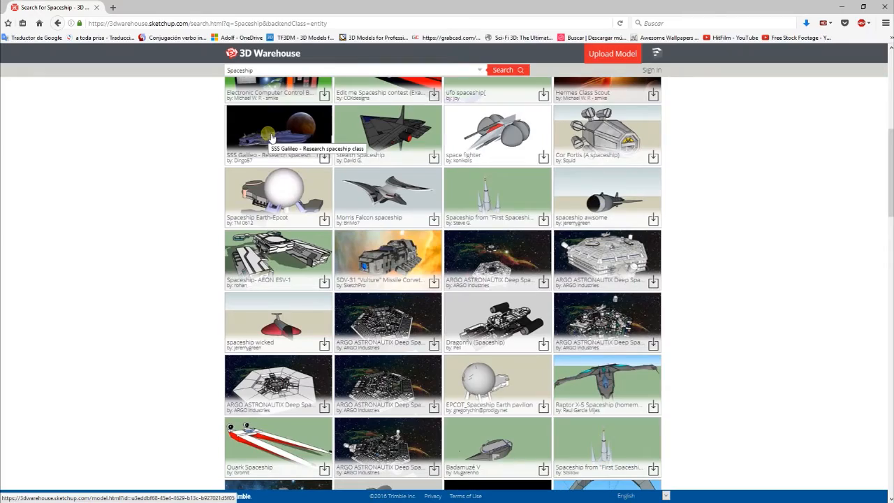
pyautogui.click(278, 129)
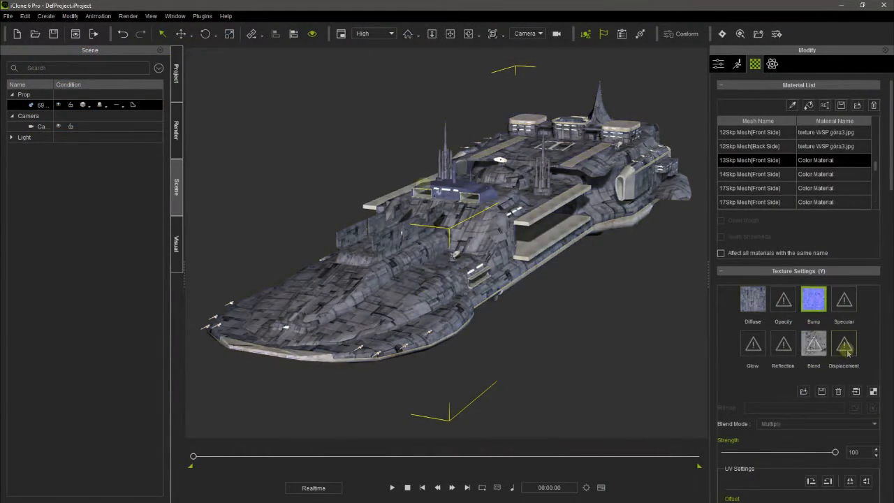
# - Play the spaceship fly-by past the planet backdrop
pyautogui.click(391, 487)
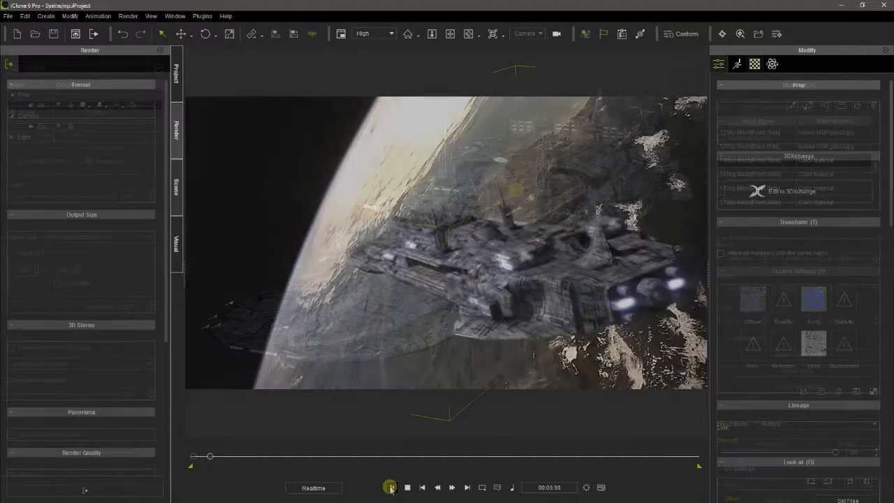
pyautogui.click(391, 487)
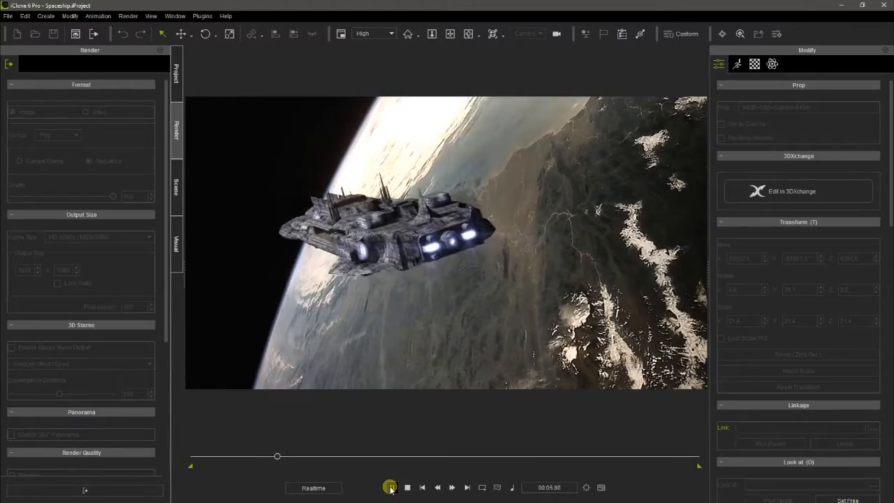
pyautogui.click(390, 486)
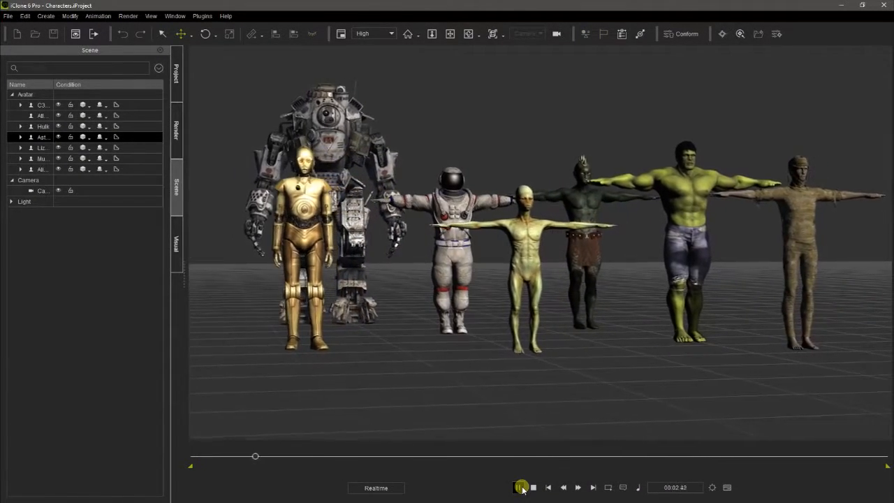
# - Play the Characters lineup project, then switch to the green alien's face puppeting
pyautogui.click(522, 487)
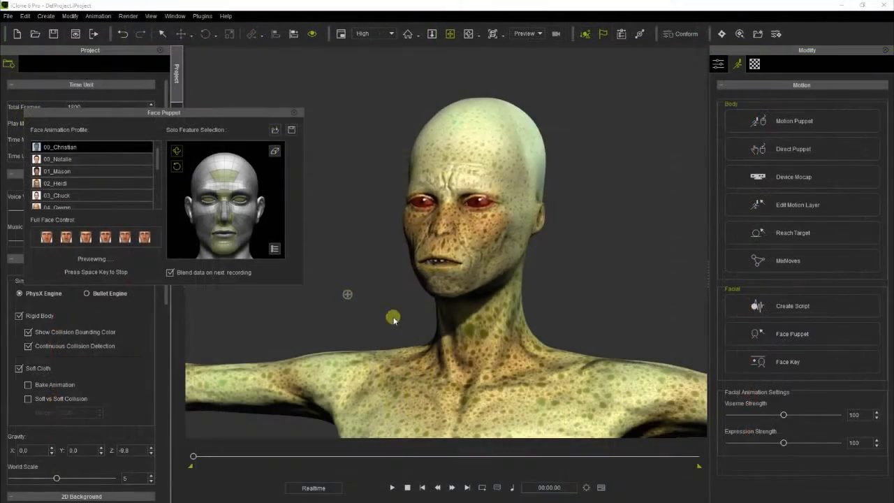
pyautogui.click(794, 121)
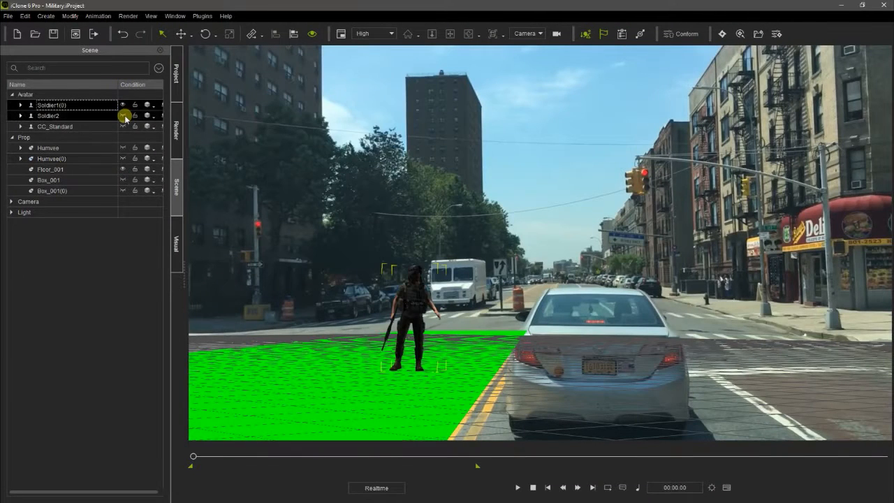
# - Show Soldier2 and another soldier in the street, then play the scene
pyautogui.click(122, 126)
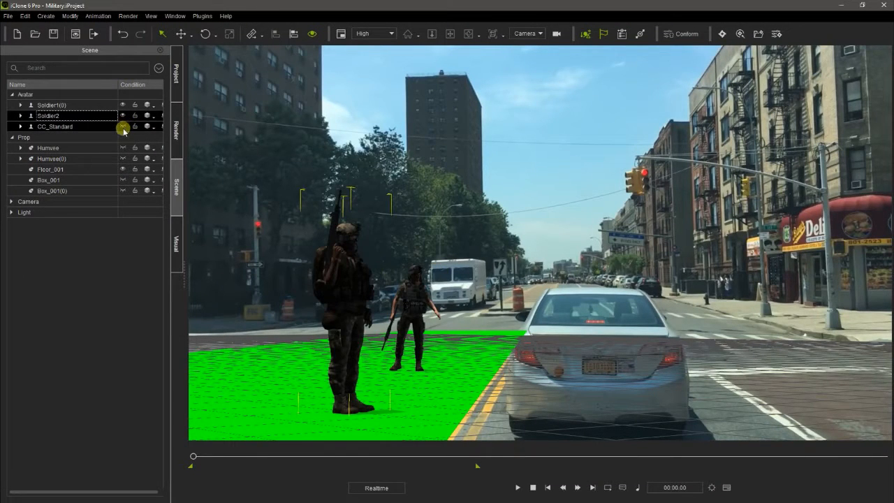
pyautogui.click(517, 488)
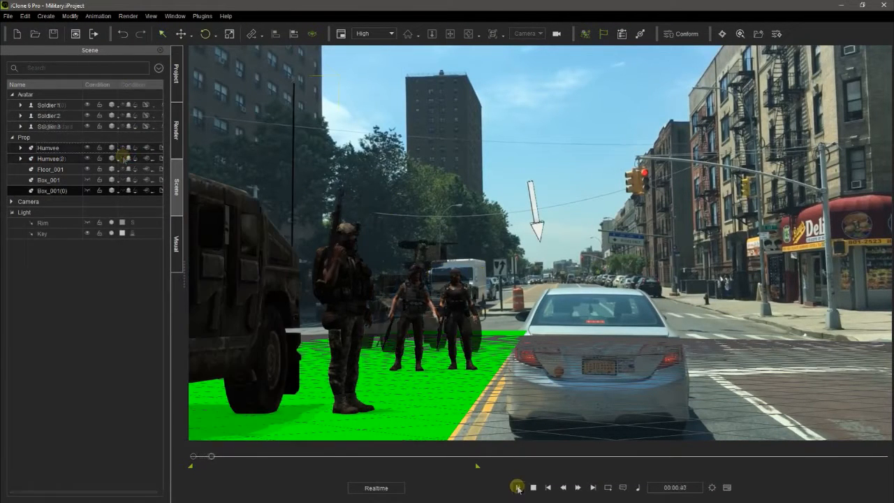
pyautogui.click(518, 487)
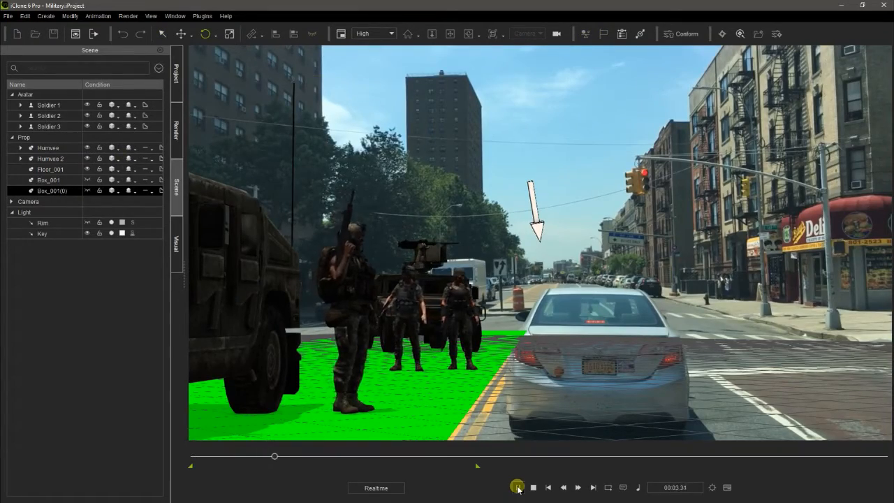
pyautogui.click(518, 487)
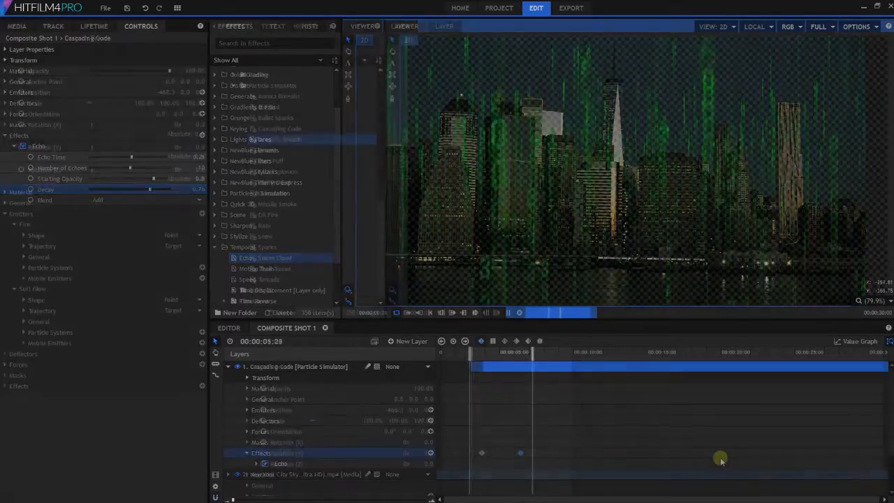
# - Add the burning-building smoke effects to the Bronx street footage layer
pyautogui.click(279, 139)
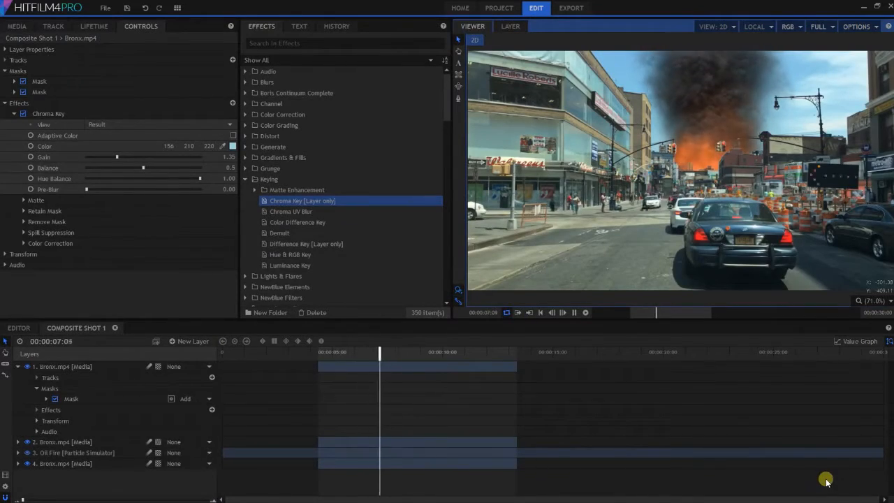
pyautogui.click(574, 312)
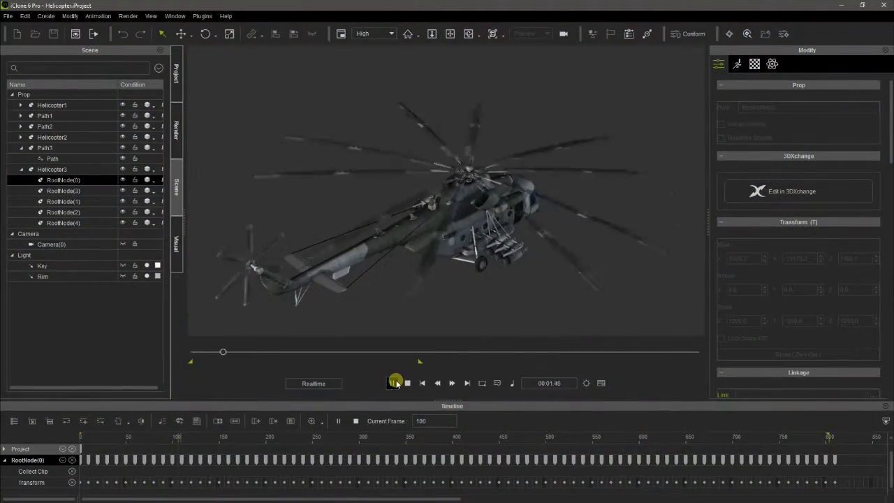
# - Play the three helicopters flying along their paths
pyautogui.click(395, 383)
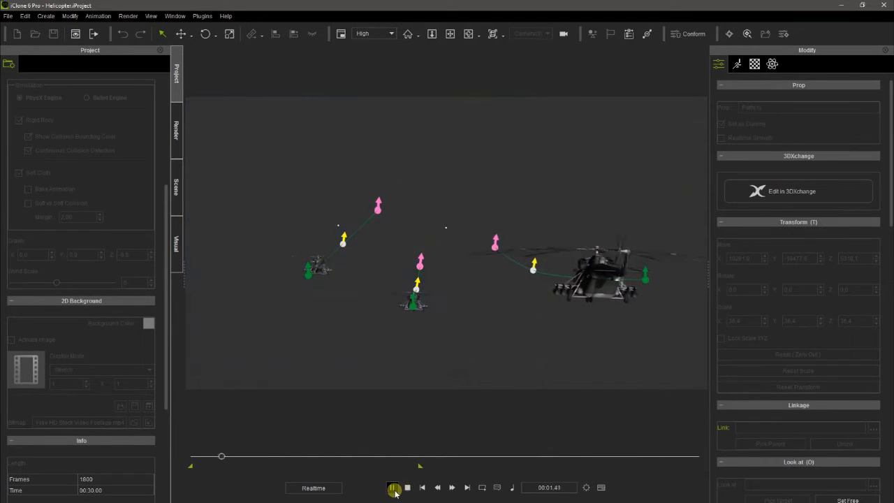
pyautogui.click(394, 487)
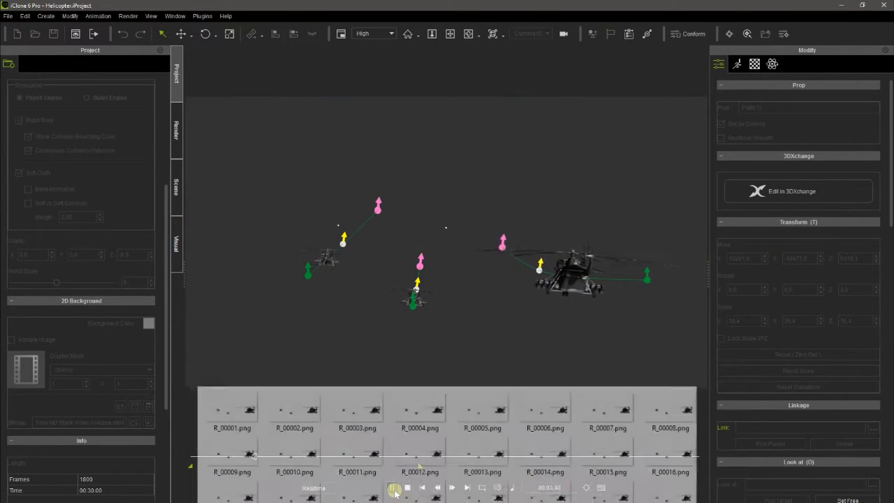